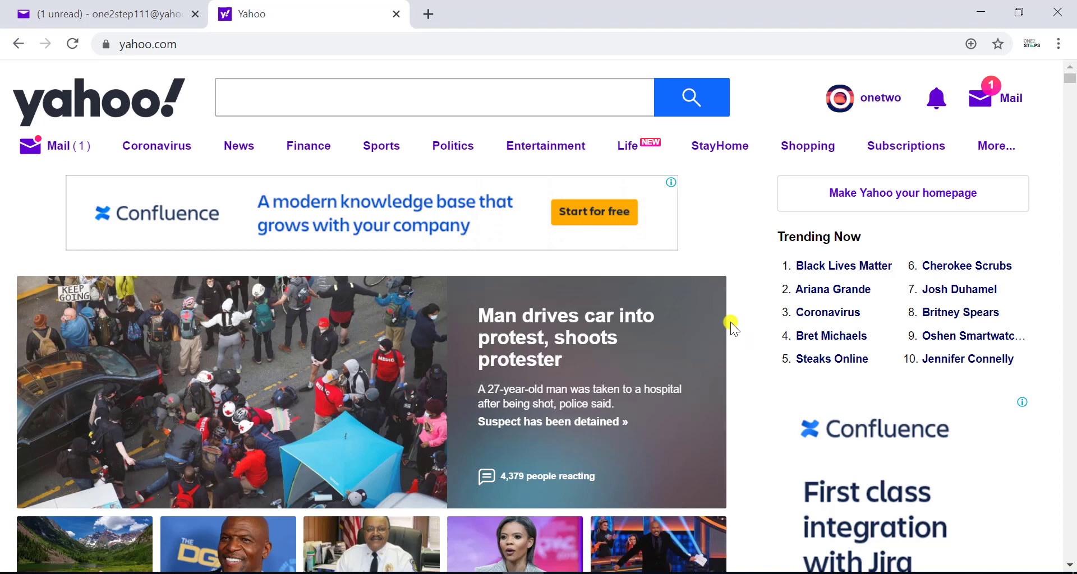
mouse_move(753, 312)
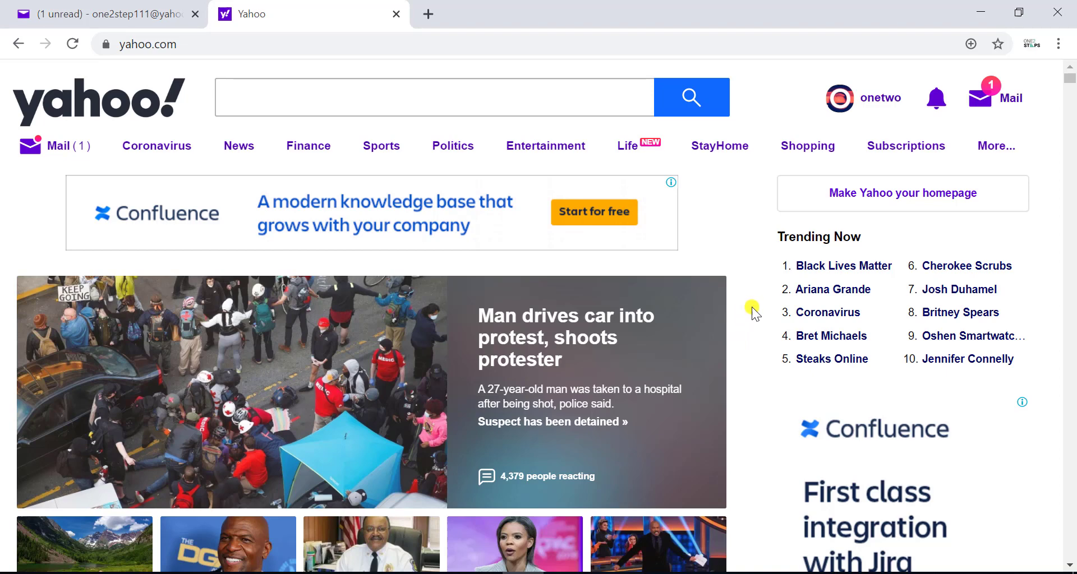
Show the onetwo profile dropdown on the Yahoo homepage after a glance at the Mail inbox.
click(879, 98)
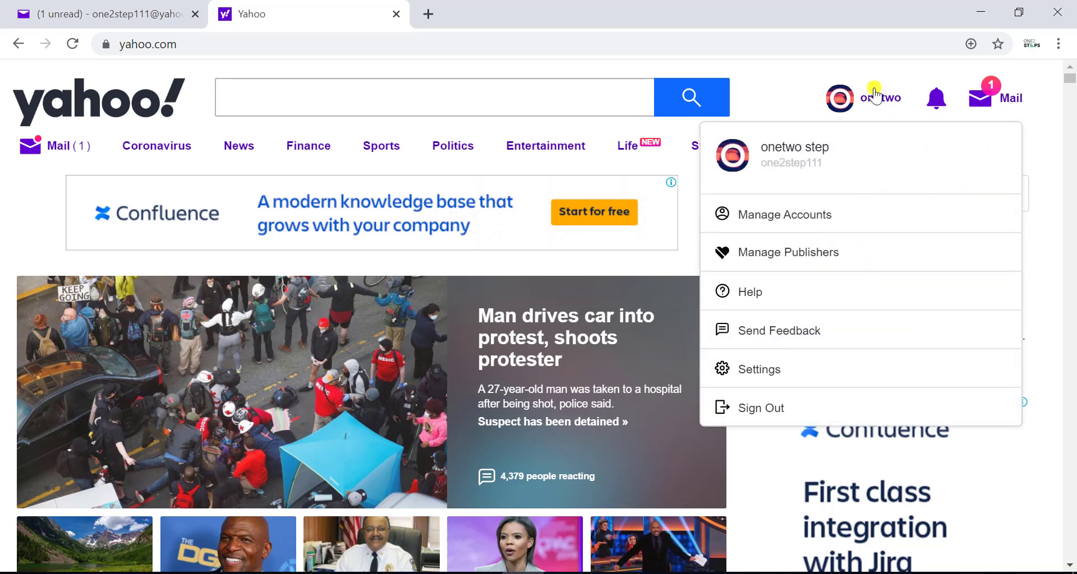
mouse_move(107, 74)
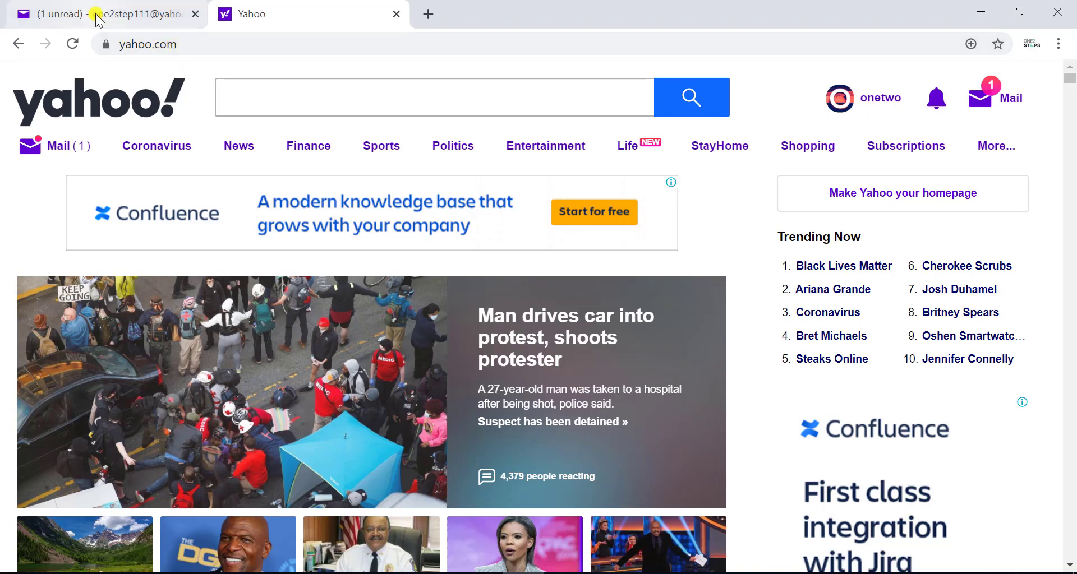
click(97, 14)
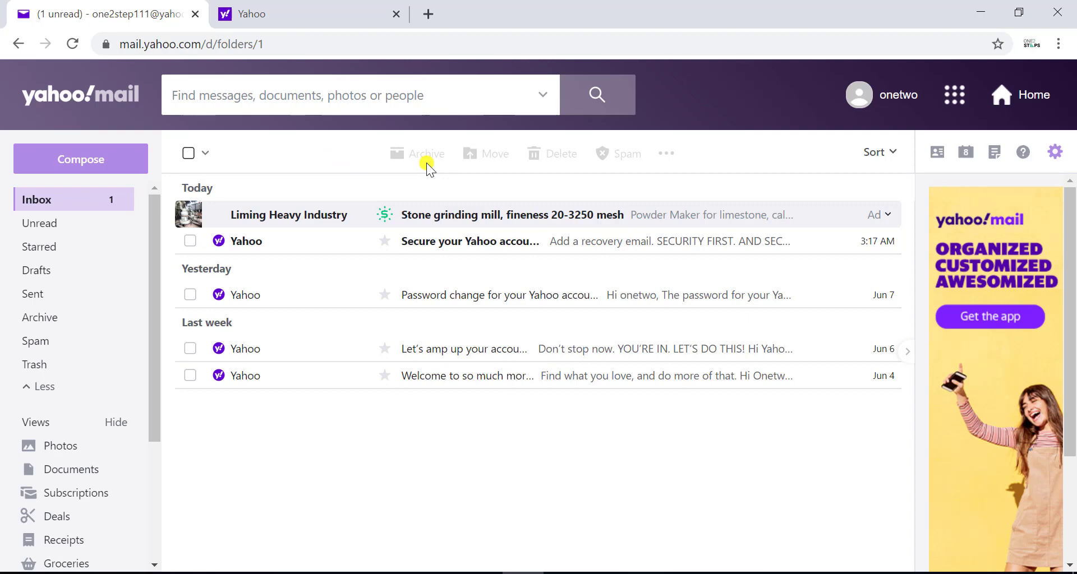
click(310, 14)
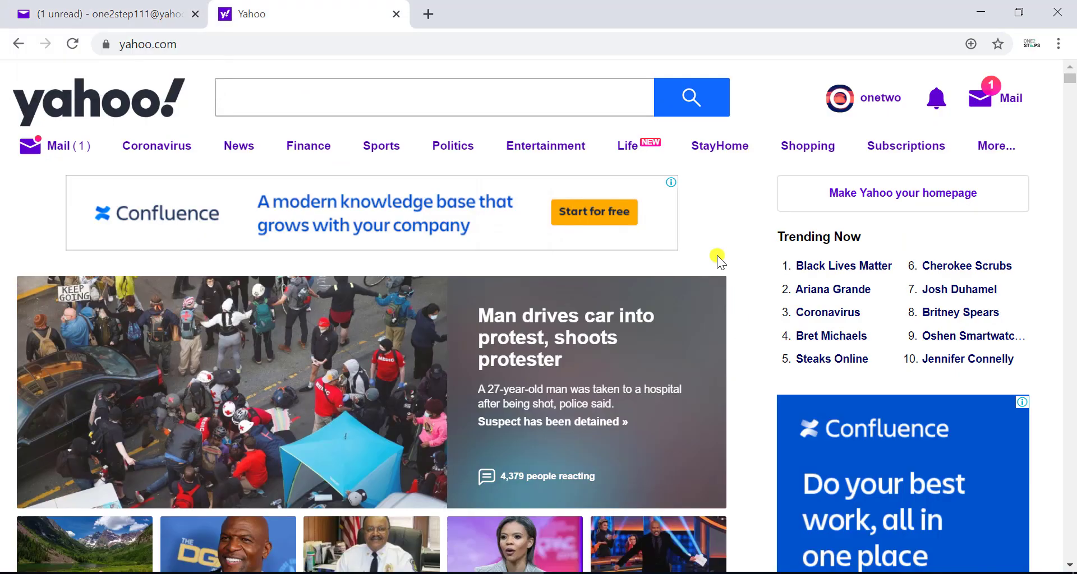
mouse_move(888, 135)
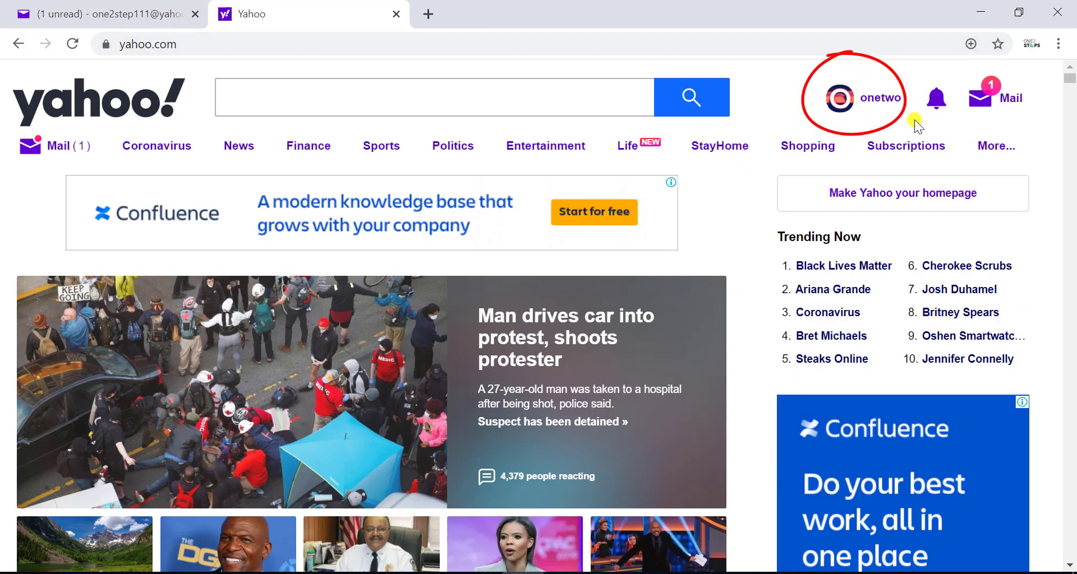
click(863, 97)
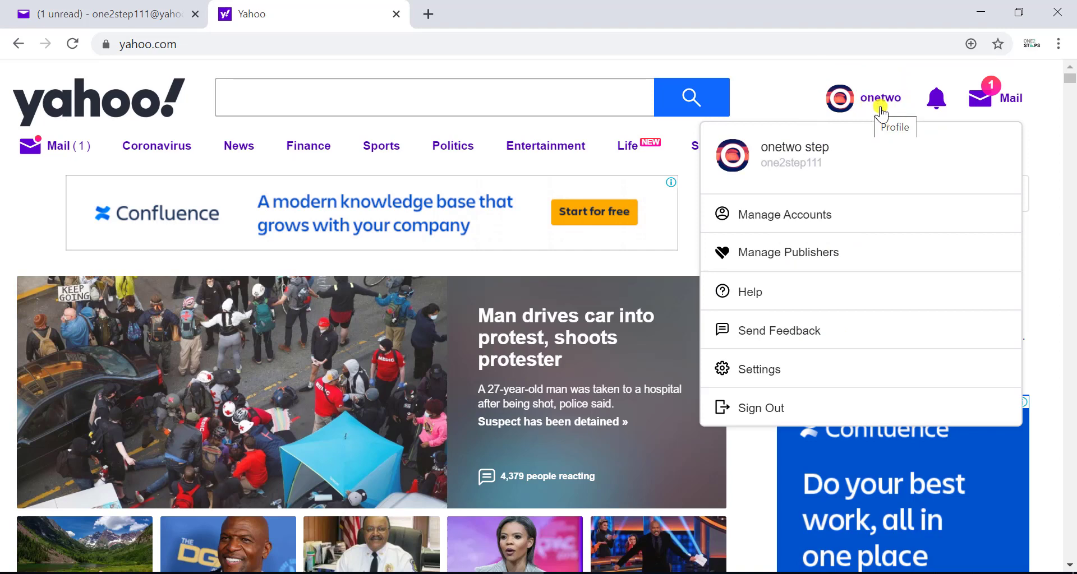
mouse_move(847, 127)
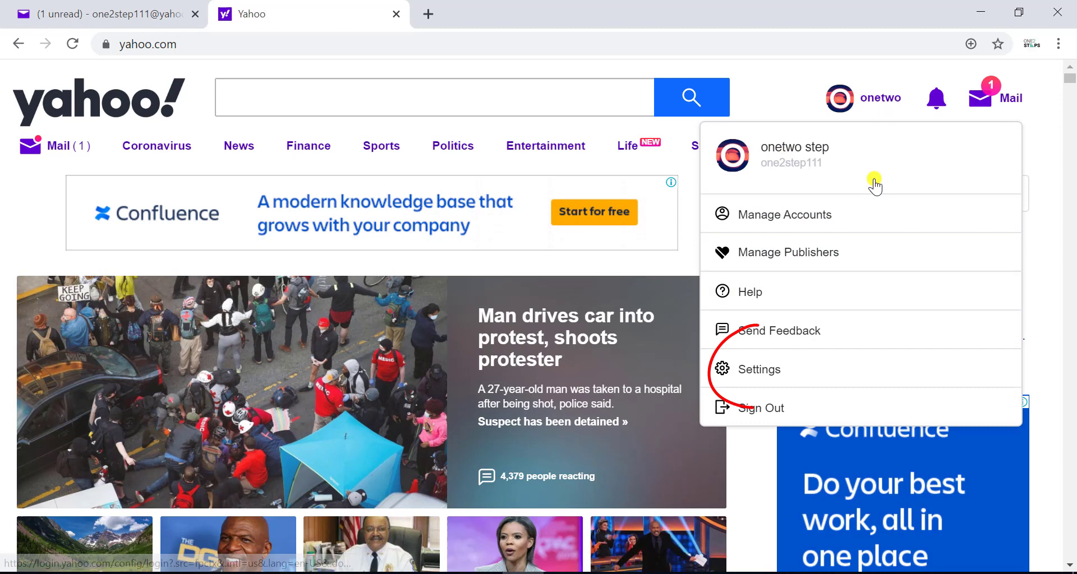
mouse_move(759, 369)
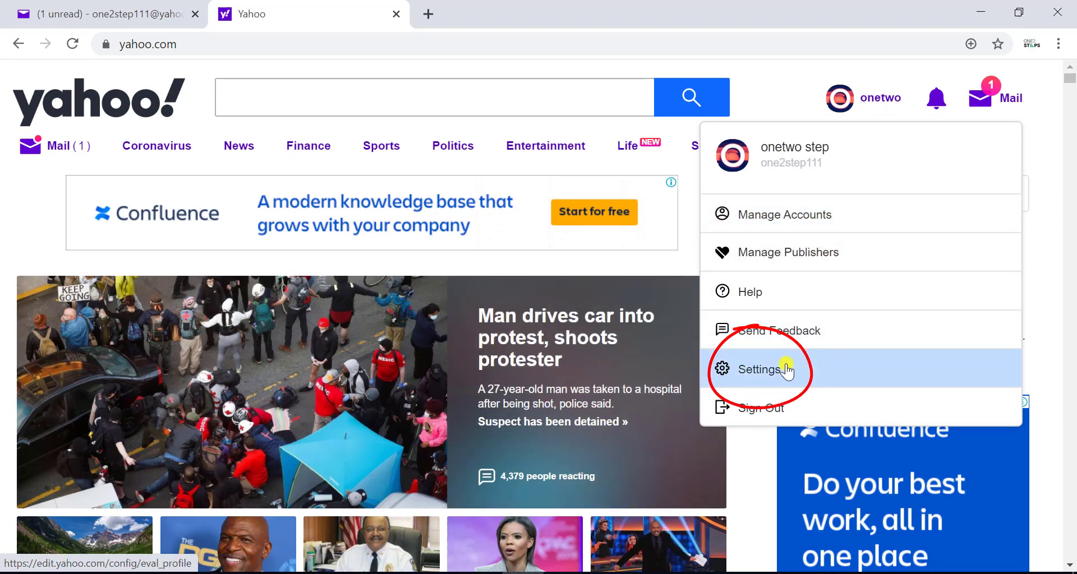
Go to Settings to load Personal Info, then return to the Mail inbox tab.
click(758, 369)
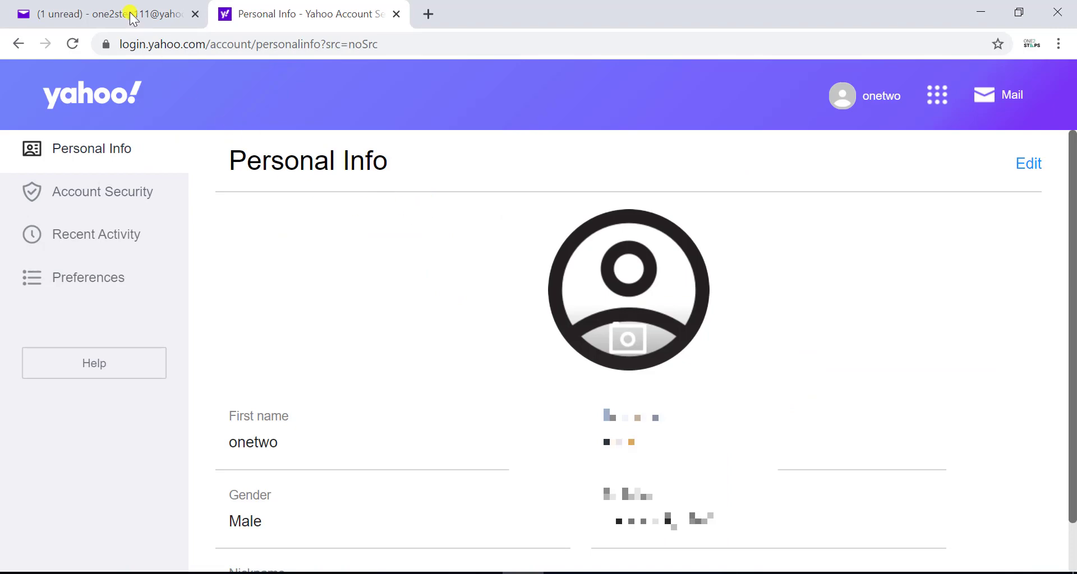
click(103, 13)
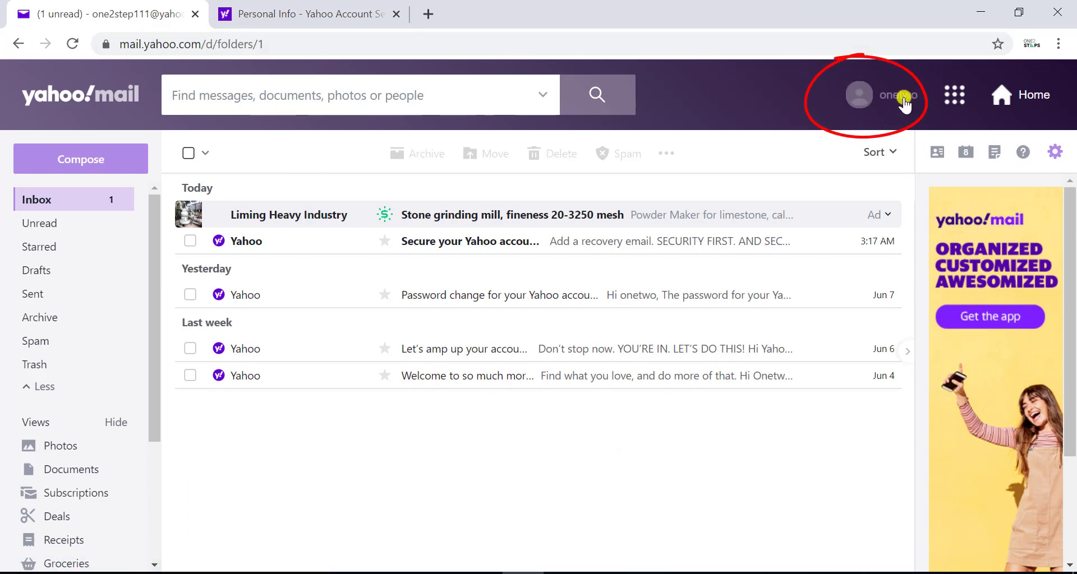
Reach Personal Info via Account Info in the Mail profile menu and close the duplicate tab.
click(858, 95)
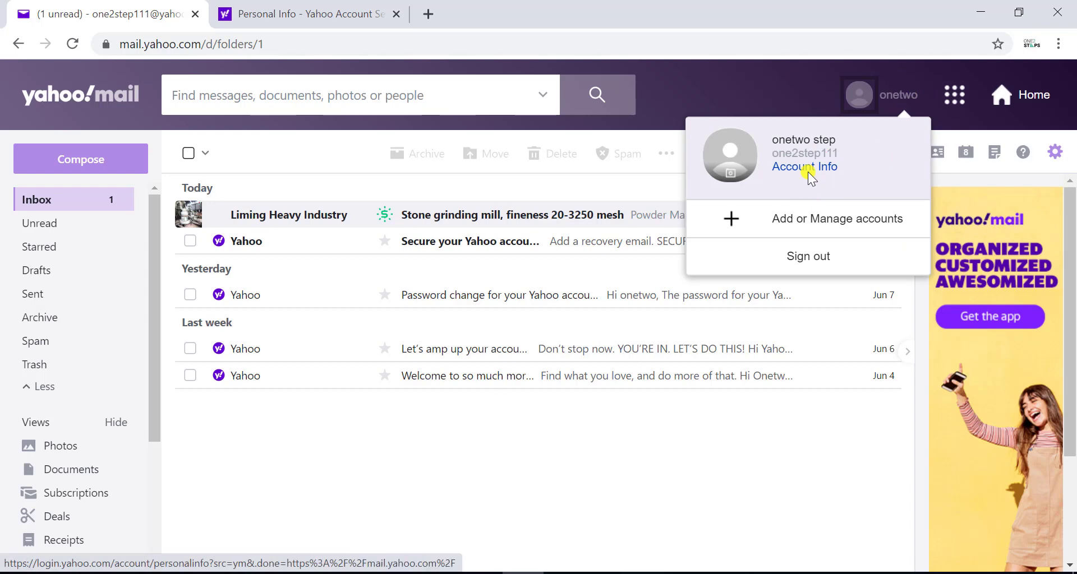
click(803, 166)
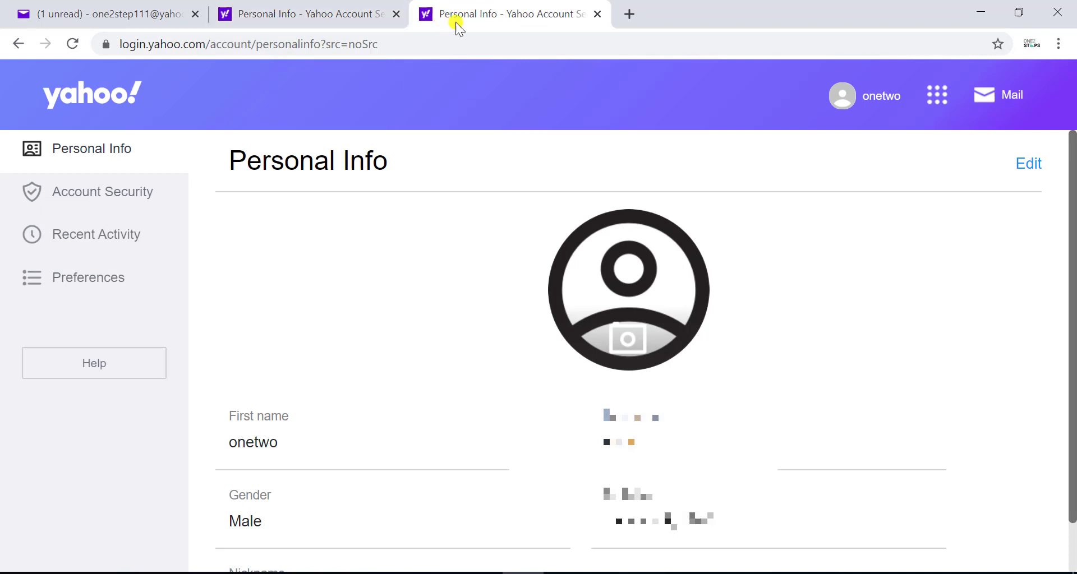
mouse_move(596, 14)
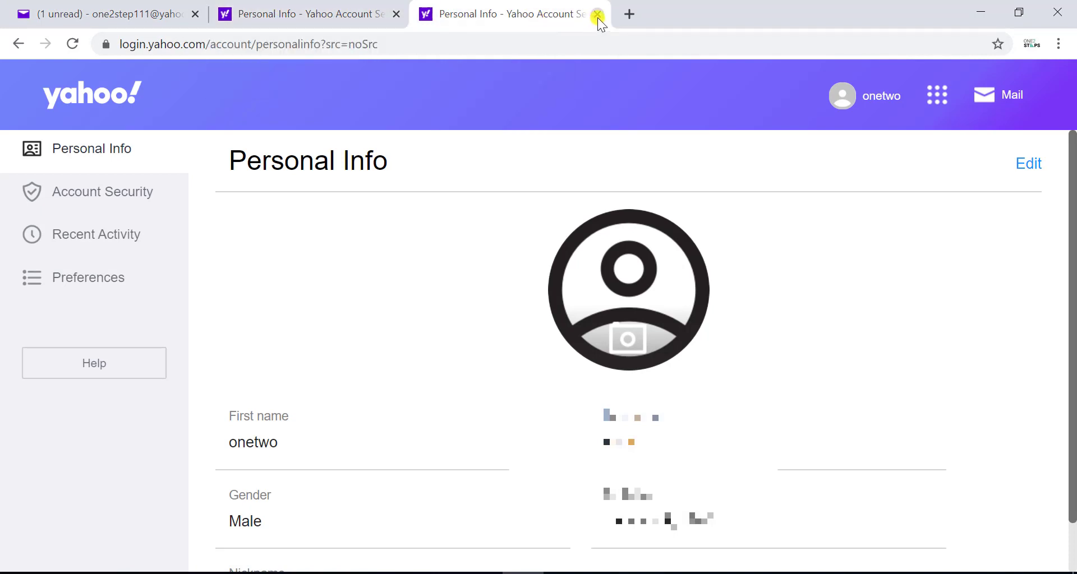
click(597, 14)
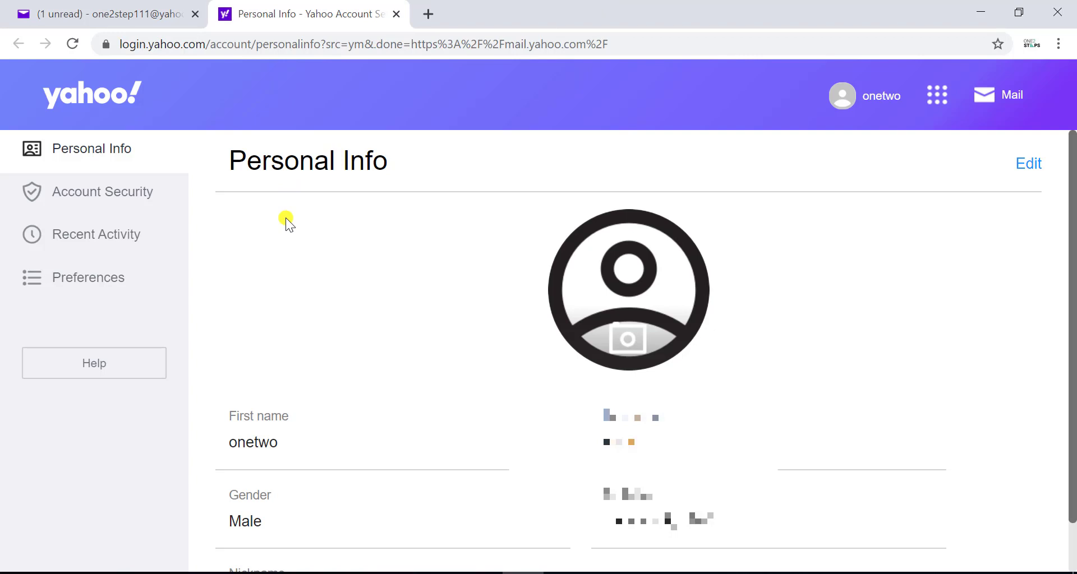
mouse_move(130, 124)
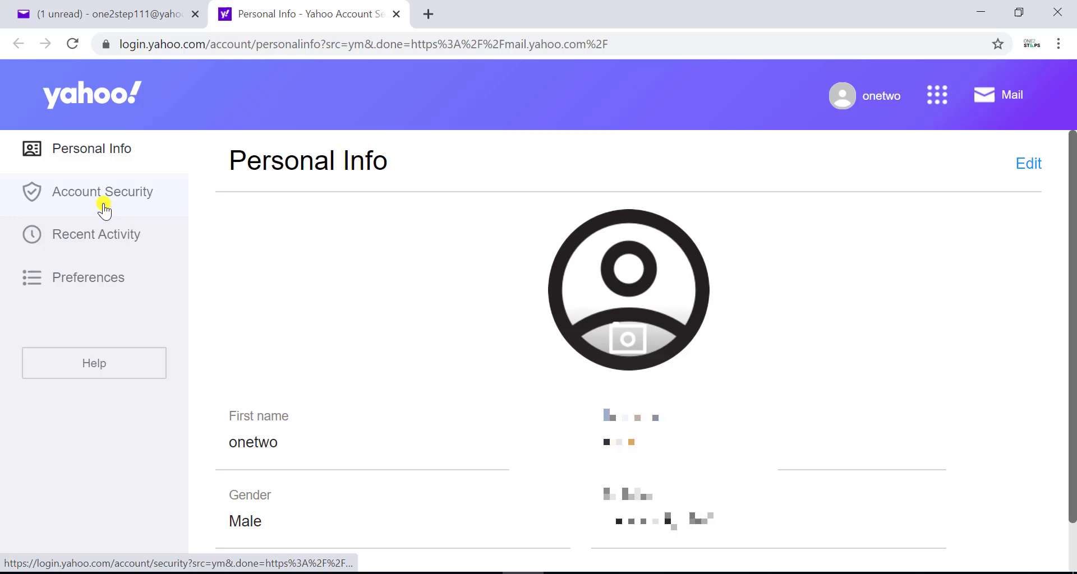
Go to Account Security and scroll down to the Two-step verification section.
click(102, 192)
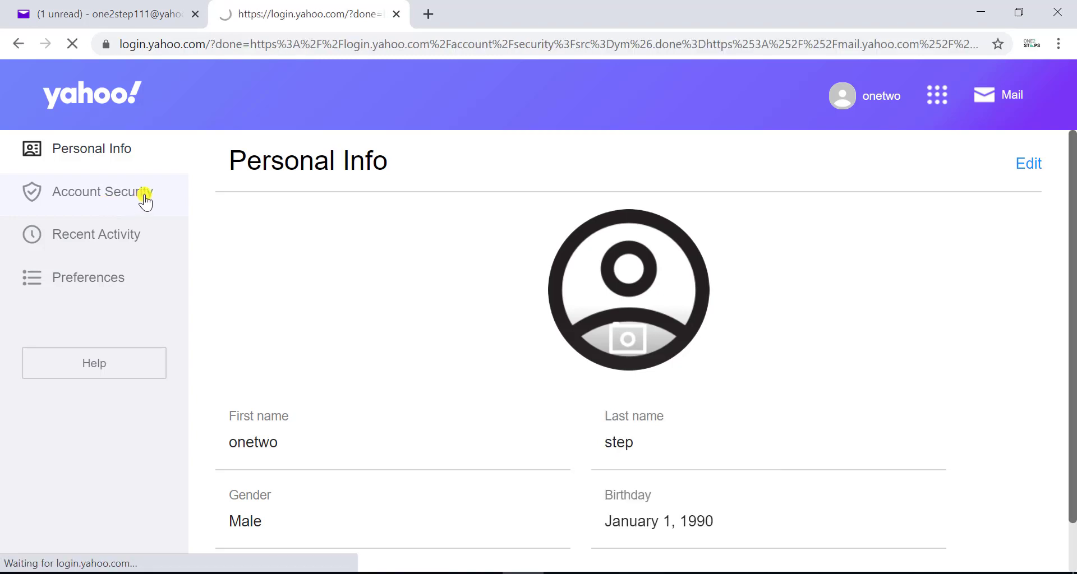
click(102, 192)
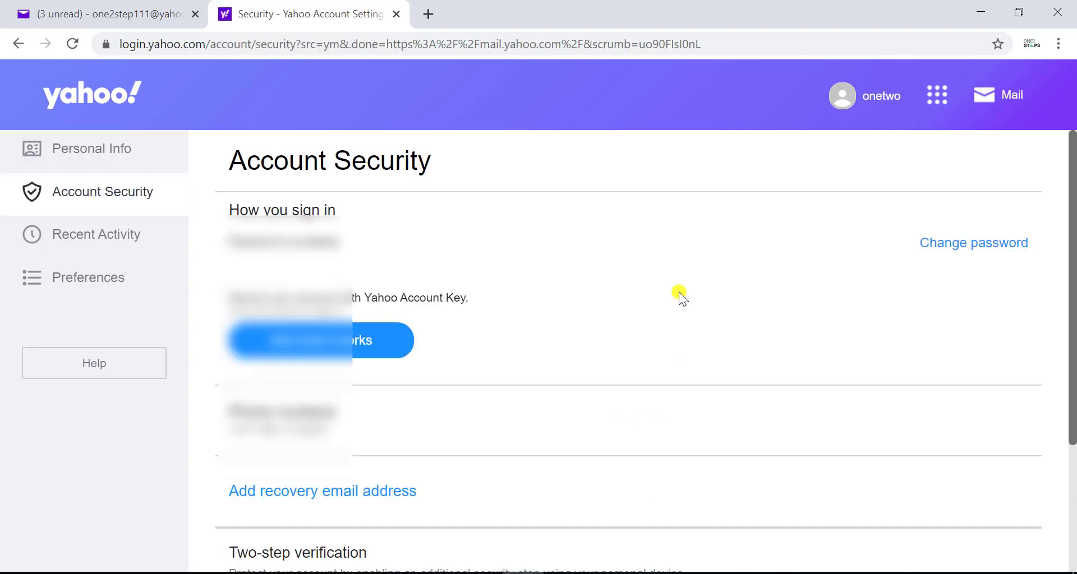
scroll(down, 3)
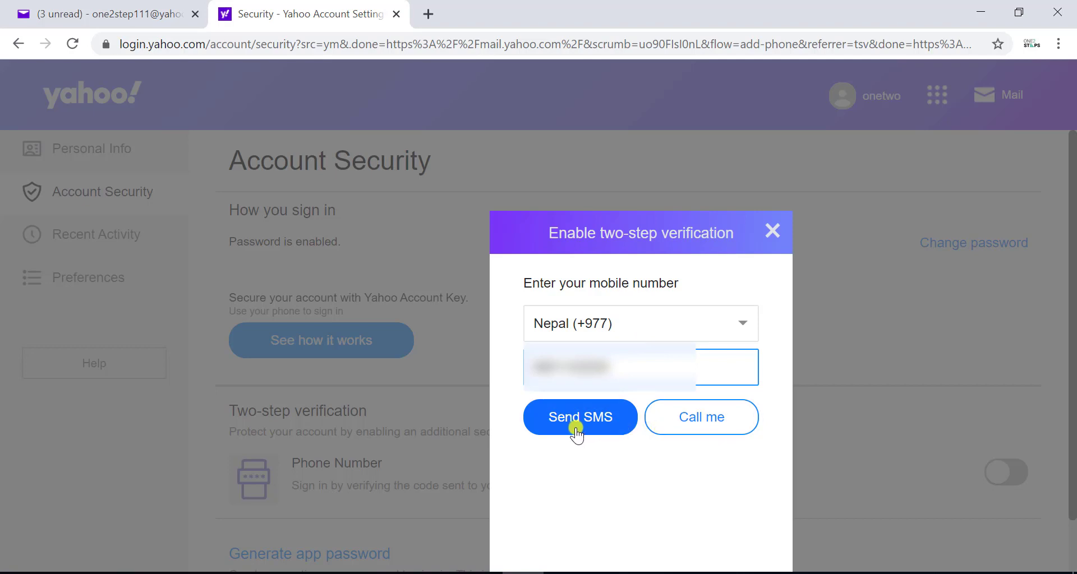
click(580, 417)
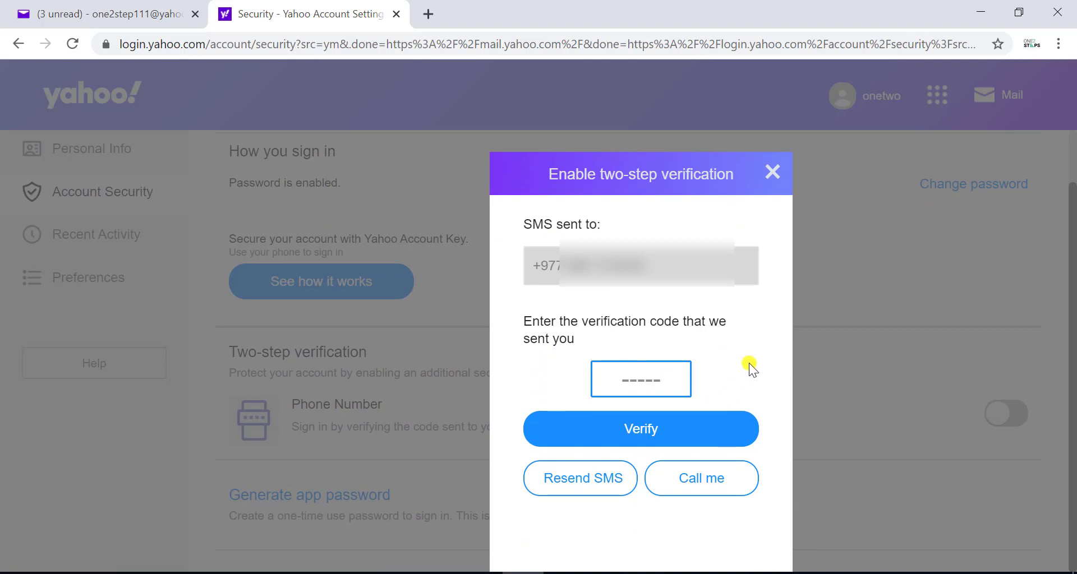
click(641, 378)
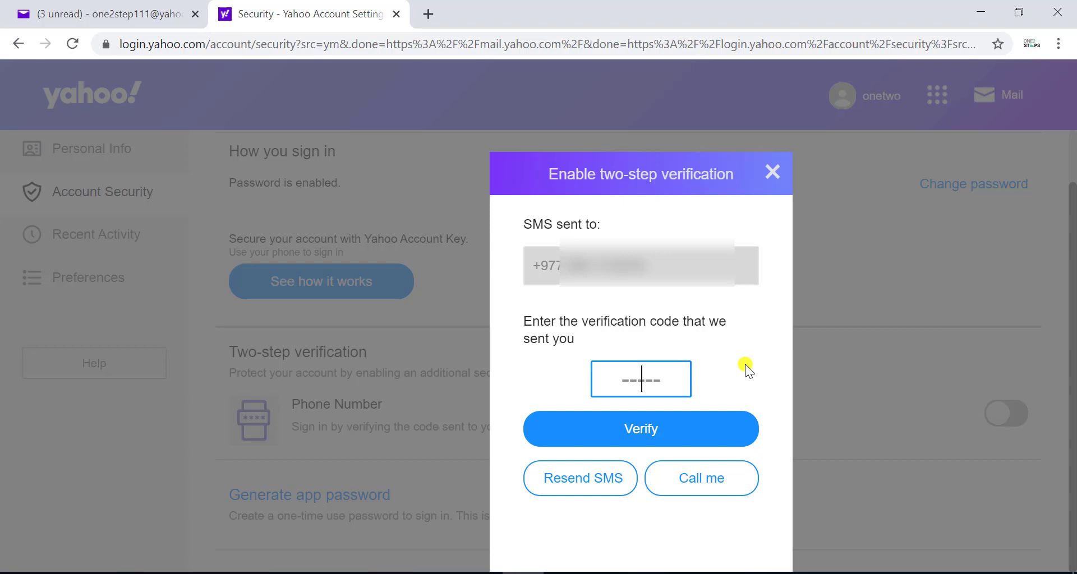
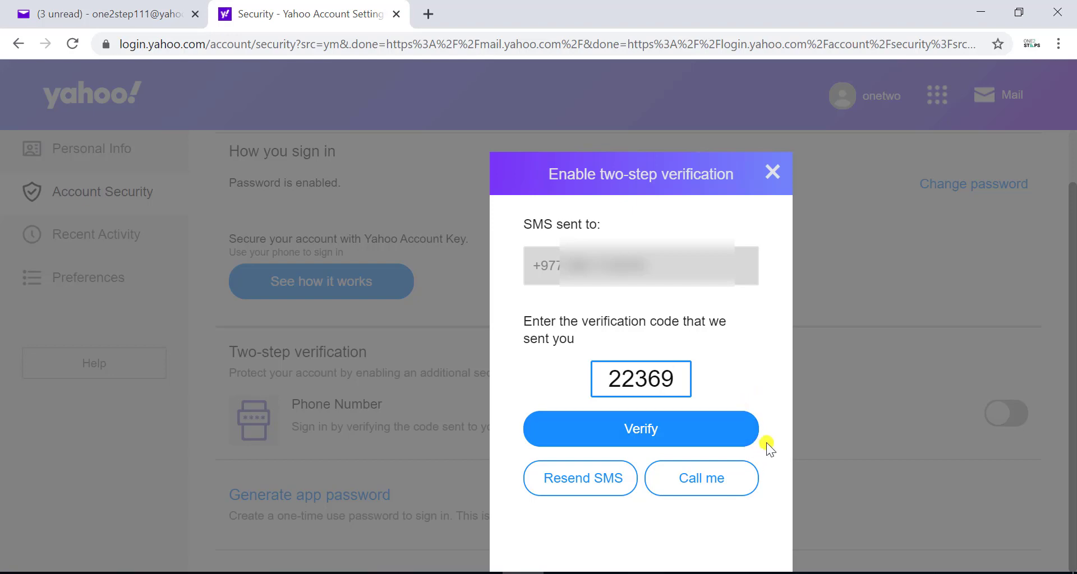
mouse_move(550, 498)
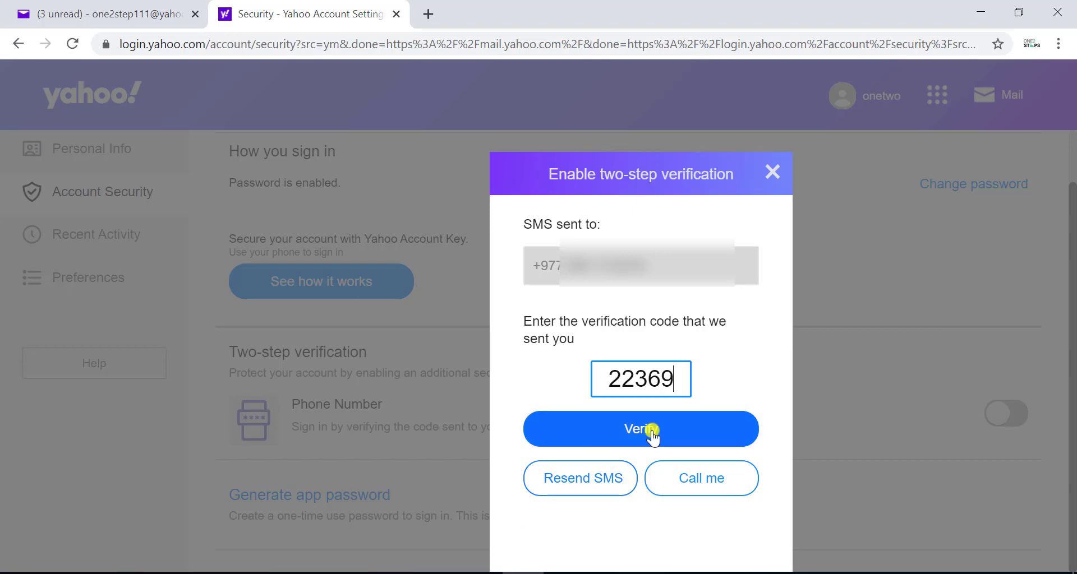
Verify the code so two-step verification shows Success with the phone number.
click(640, 430)
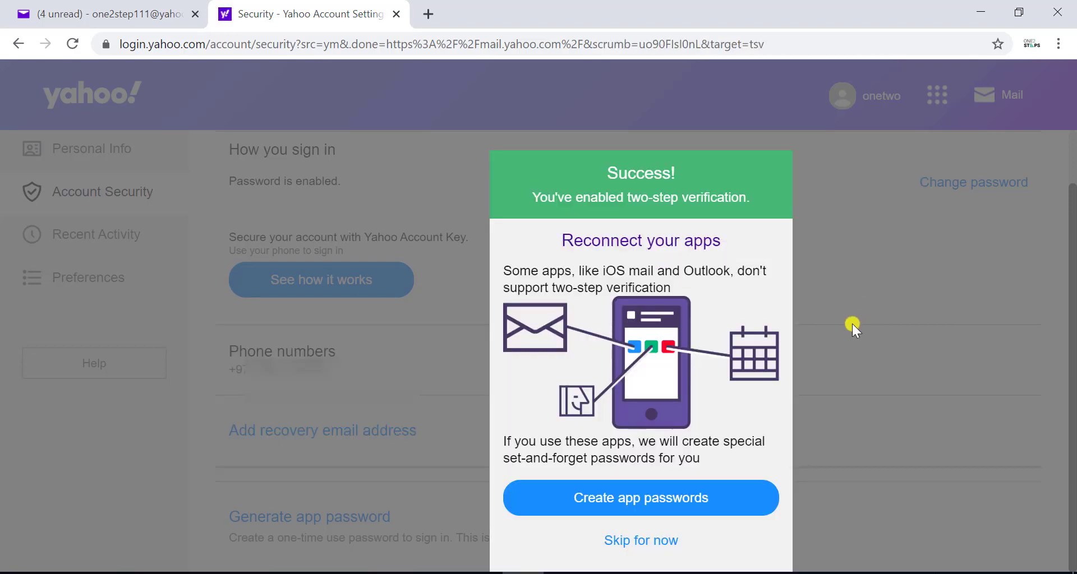
mouse_move(848, 323)
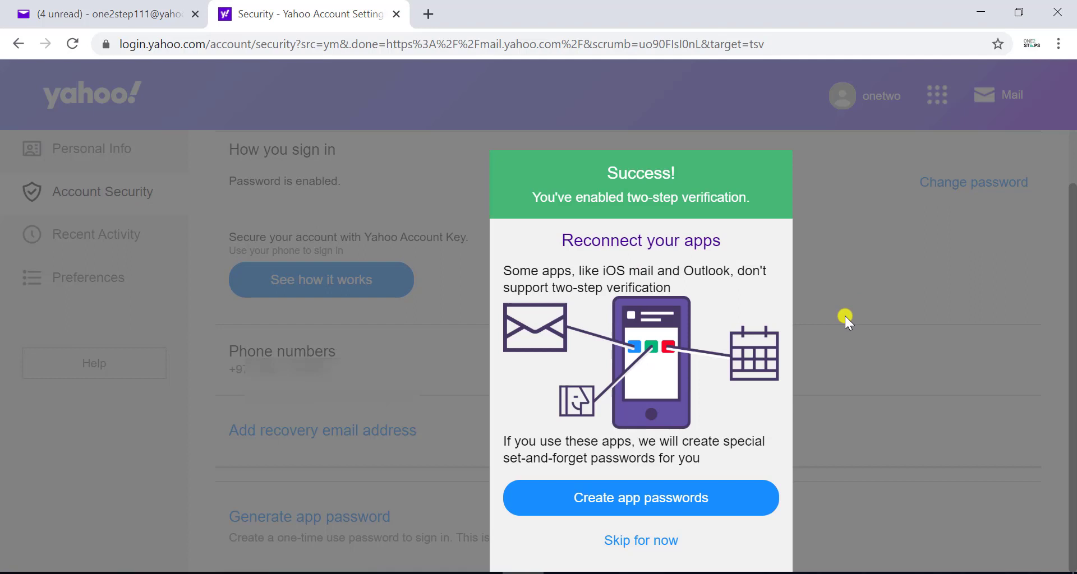
mouse_move(822, 330)
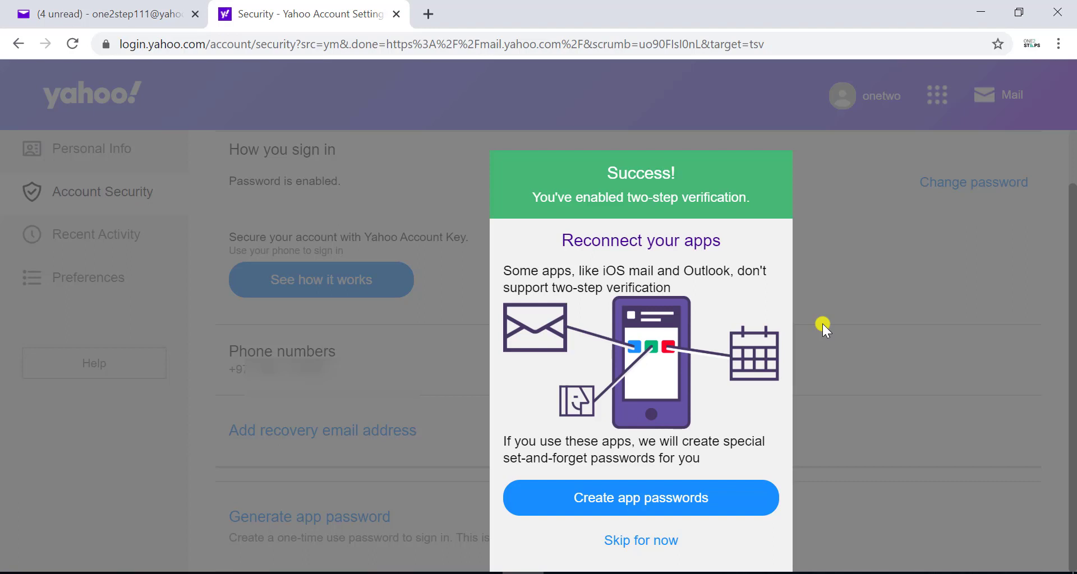
mouse_move(640, 541)
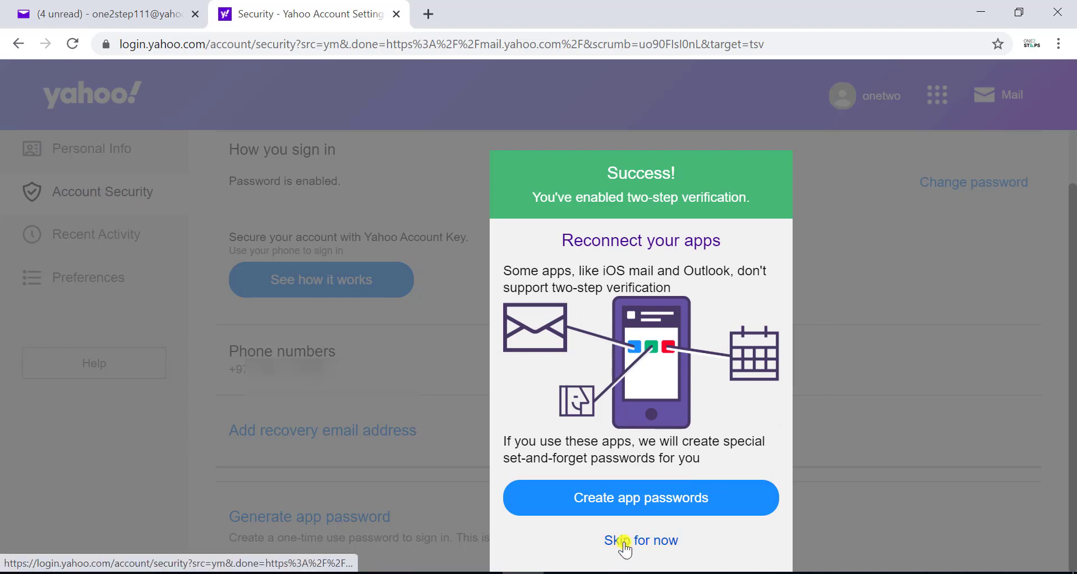